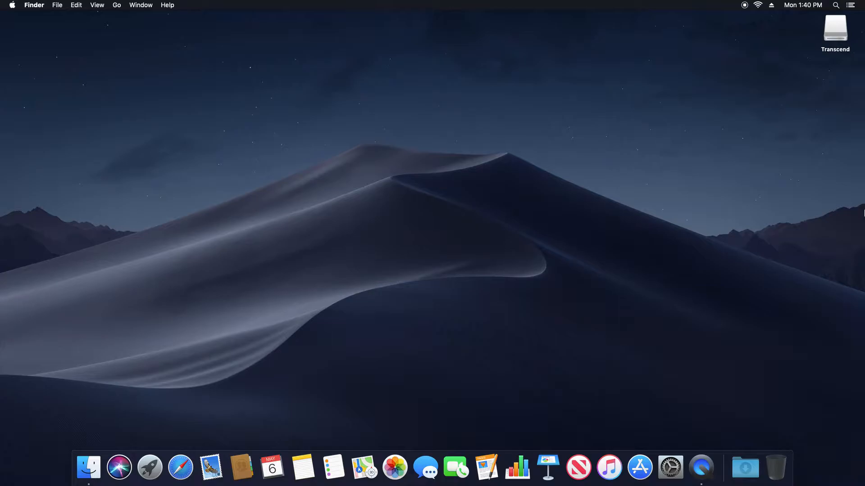
pyautogui.moveTo(400, 191)
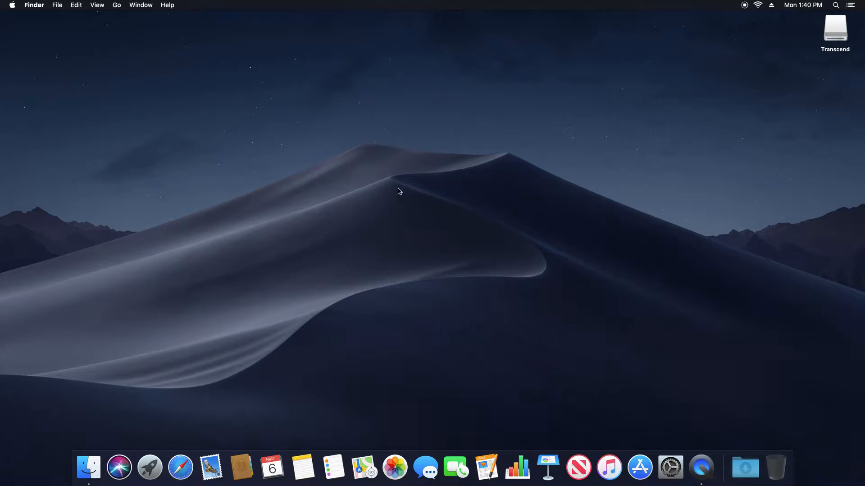
# Step: Open the Apple menu from the menu bar
pyautogui.click(12, 5)
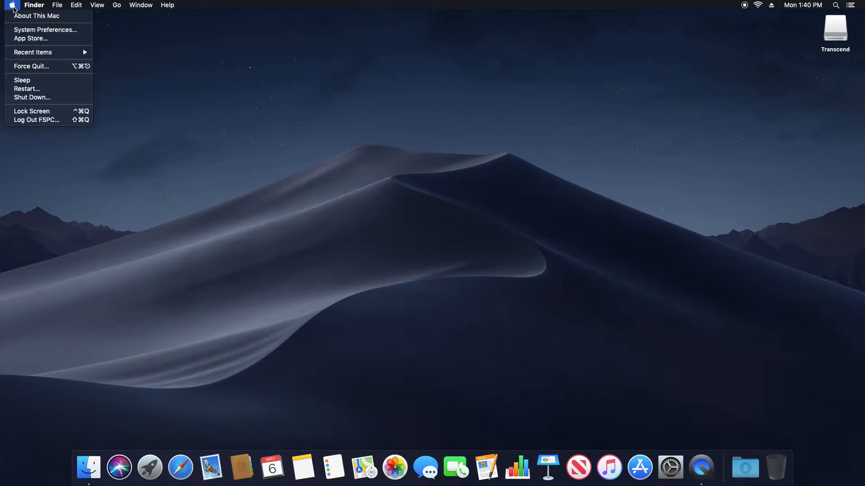
pyautogui.moveTo(37, 15)
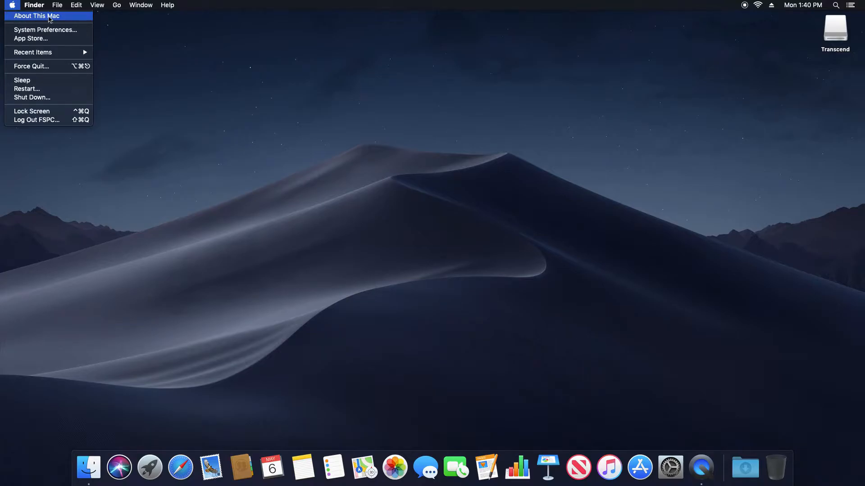
# Step: Open About This Mac and check Software Update, confirming macOS Mojave 10.14.4 is current
pyautogui.click(36, 15)
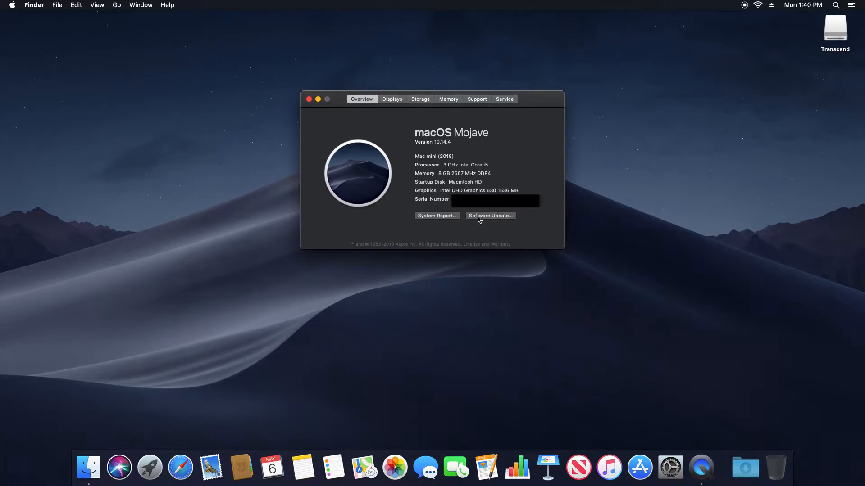
pyautogui.click(490, 216)
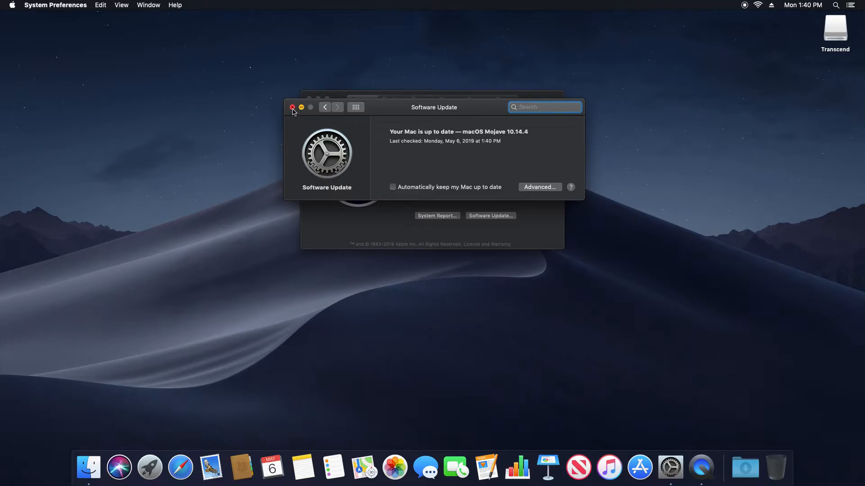
# Step: Close the Software Update and About This Mac windows
pyautogui.click(292, 108)
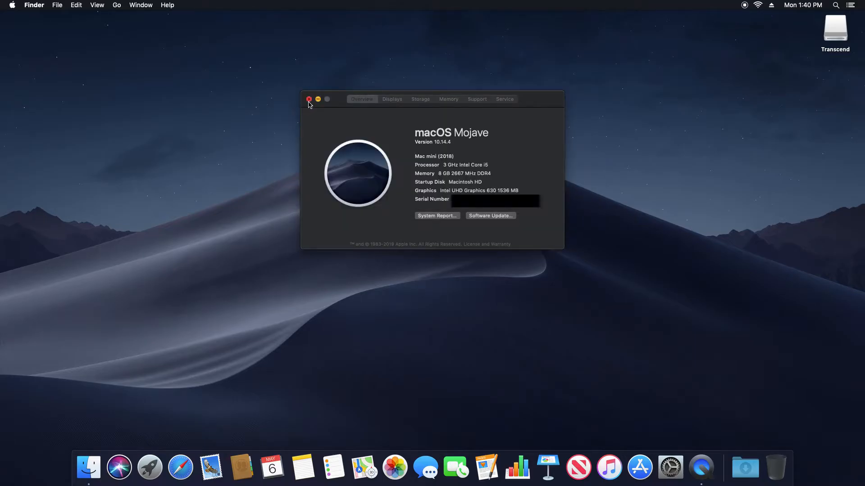
pyautogui.click(309, 99)
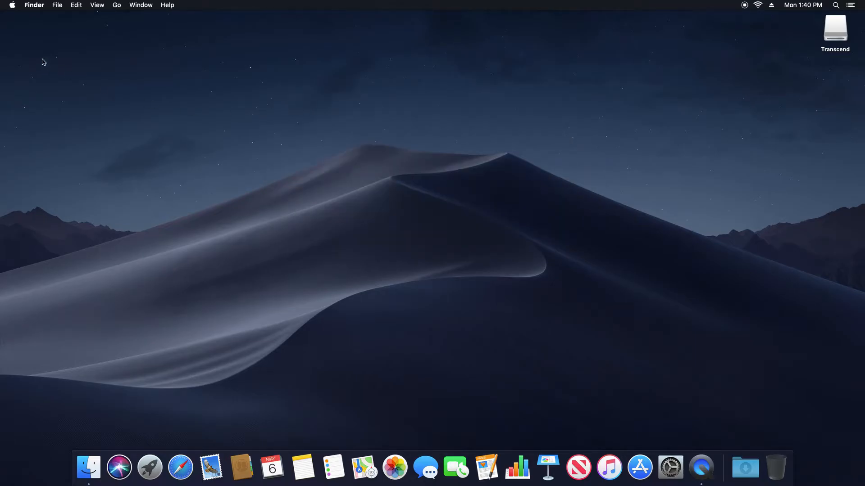
# Step: Open the App Store from the Apple menu and view Updates, showing no updates
pyautogui.click(10, 5)
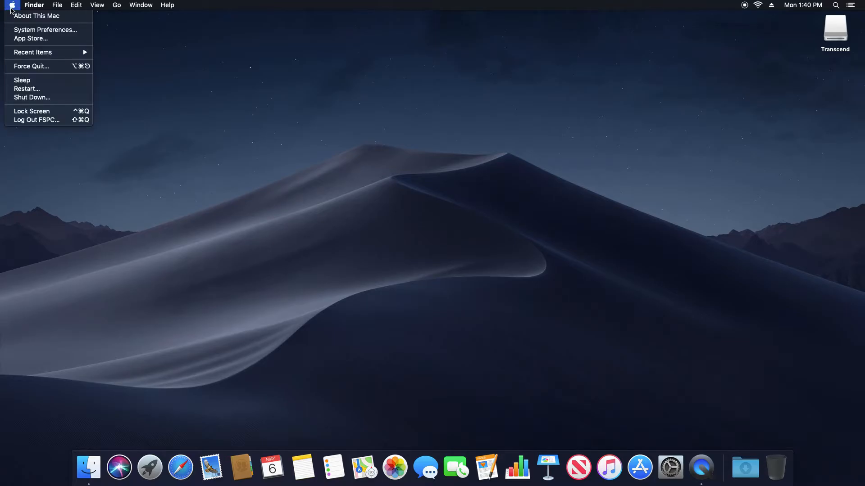
pyautogui.moveTo(31, 38)
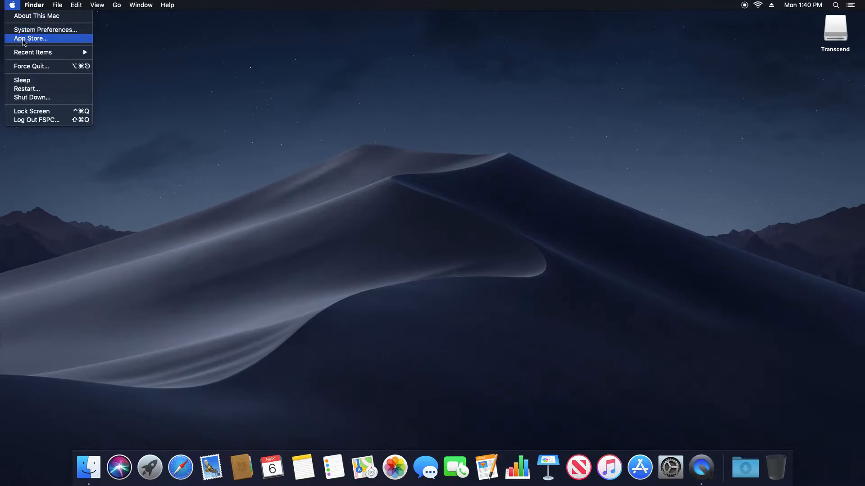
pyautogui.click(30, 38)
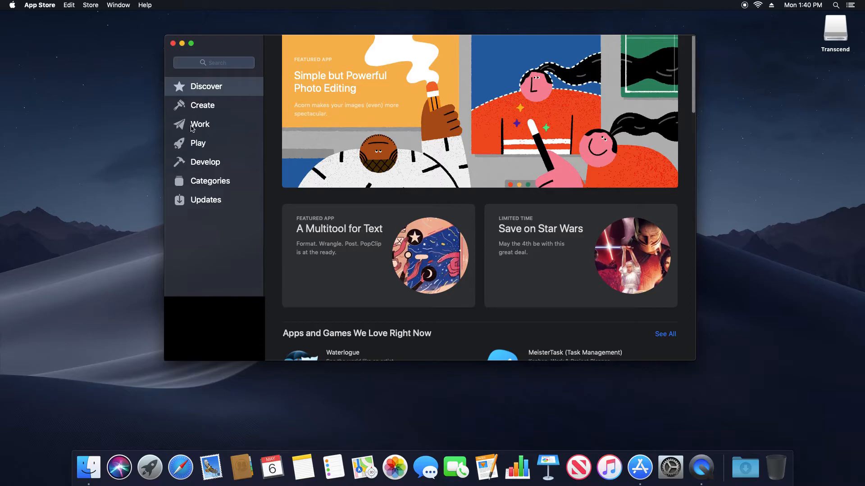
pyautogui.click(205, 200)
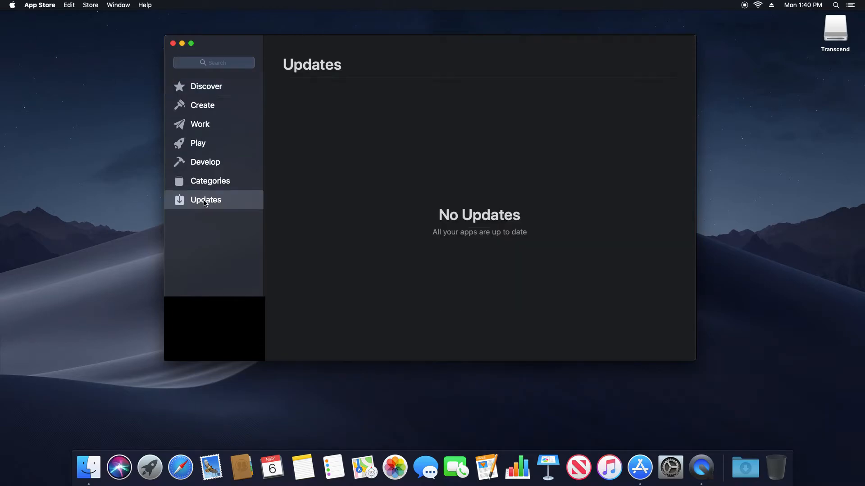